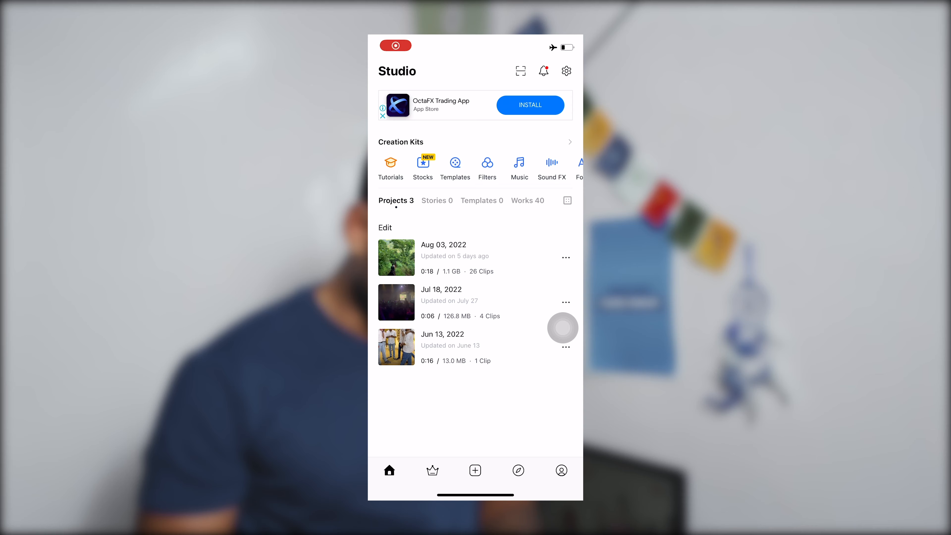
- Start a new video project from the bottom-bar create menu, opening the media picker
click(475, 471)
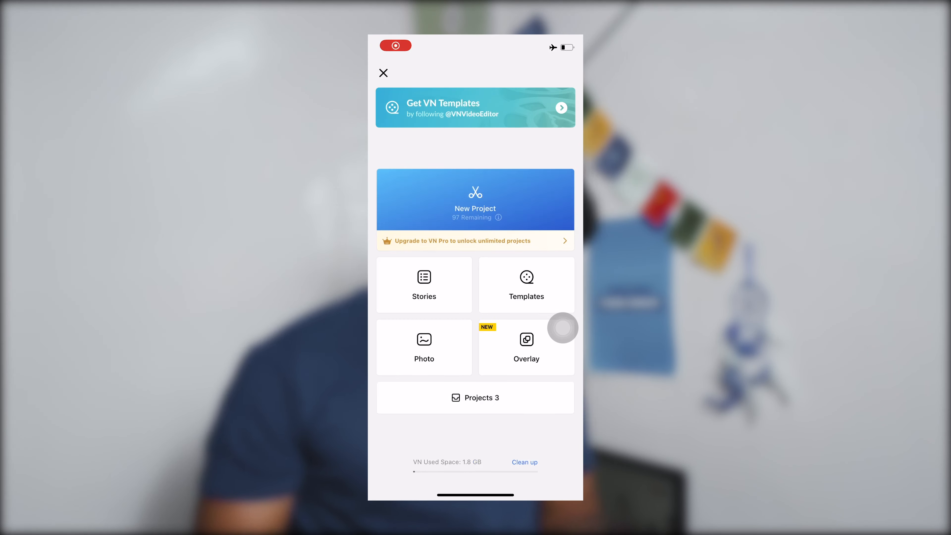
click(475, 202)
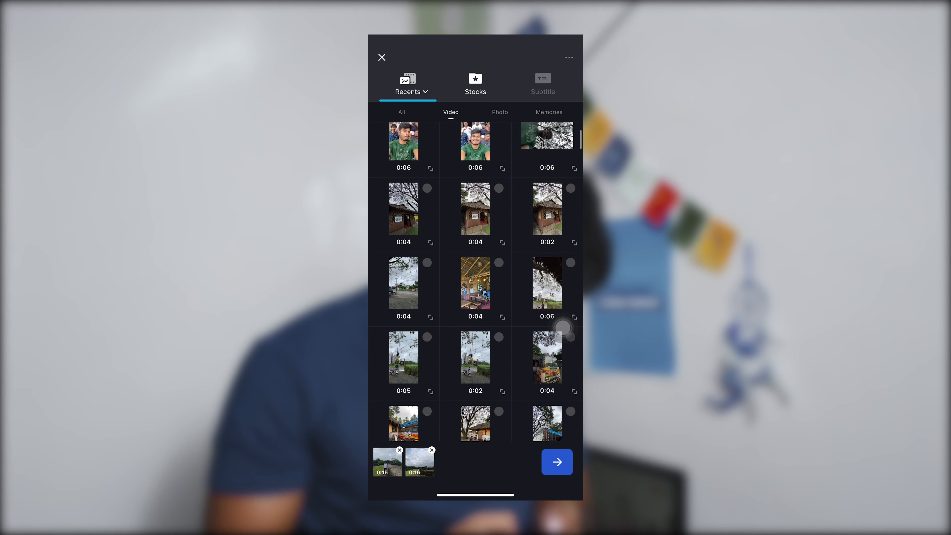
- Pick the six-second clip of the man on the stone wall path from the Video list
scroll(down, 3)
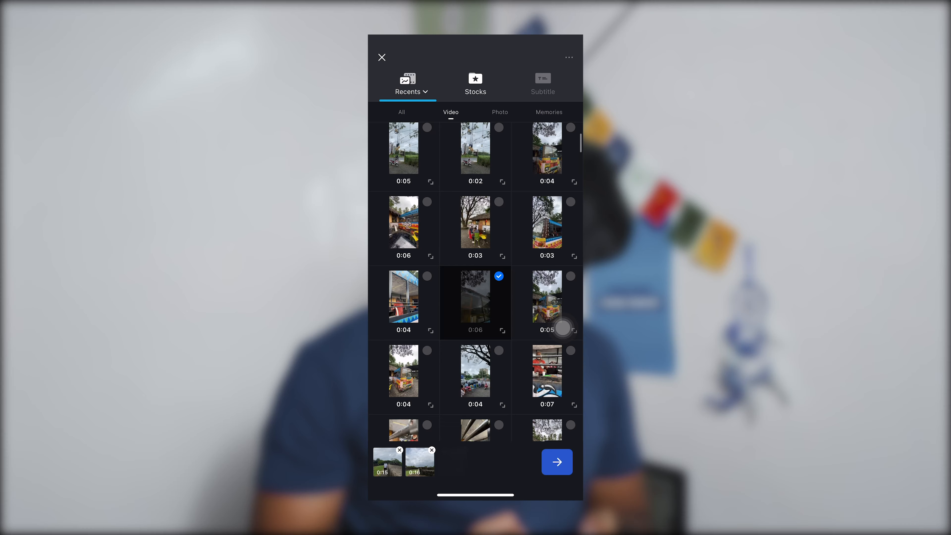
click(557, 461)
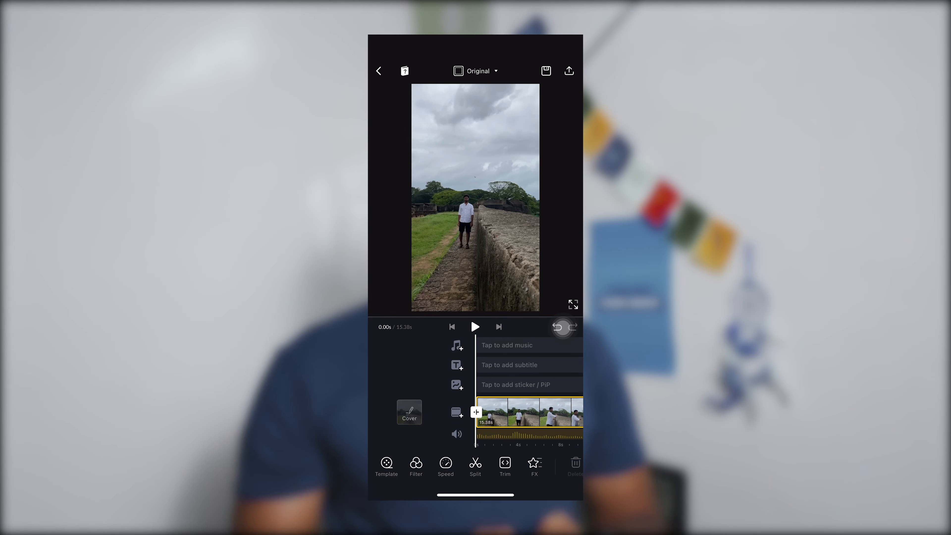
- Add a Video PiP layer and browse Recents for the man-climbing-the-wall clip
click(475, 326)
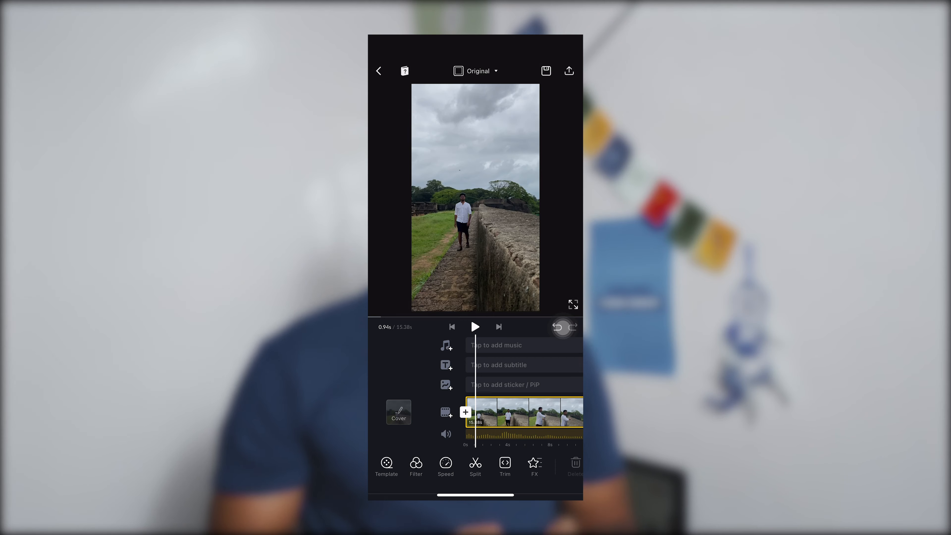
click(466, 412)
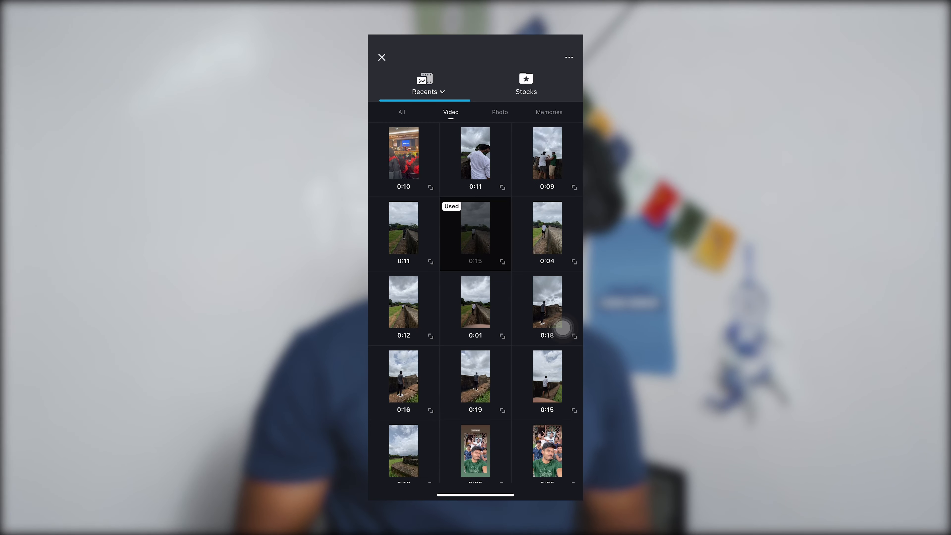
scroll(down, 3)
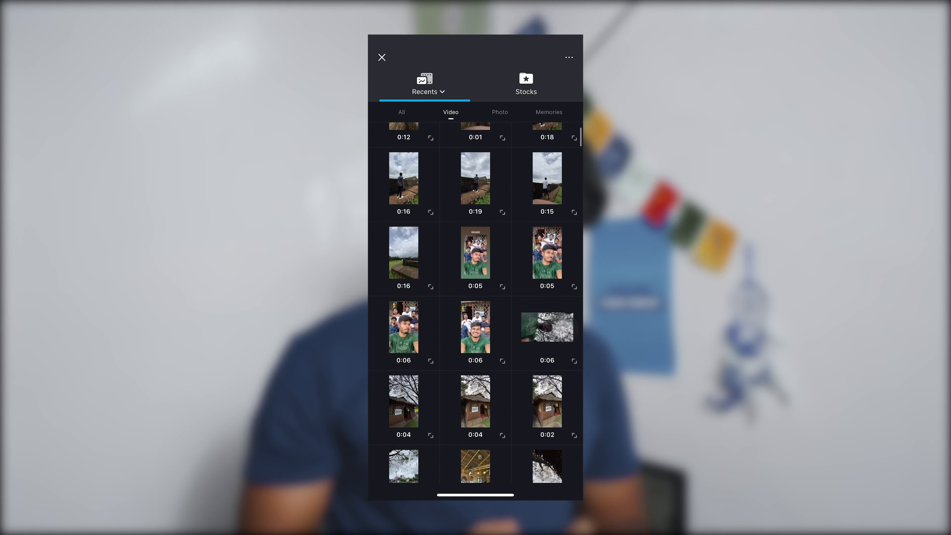
scroll(down, 3)
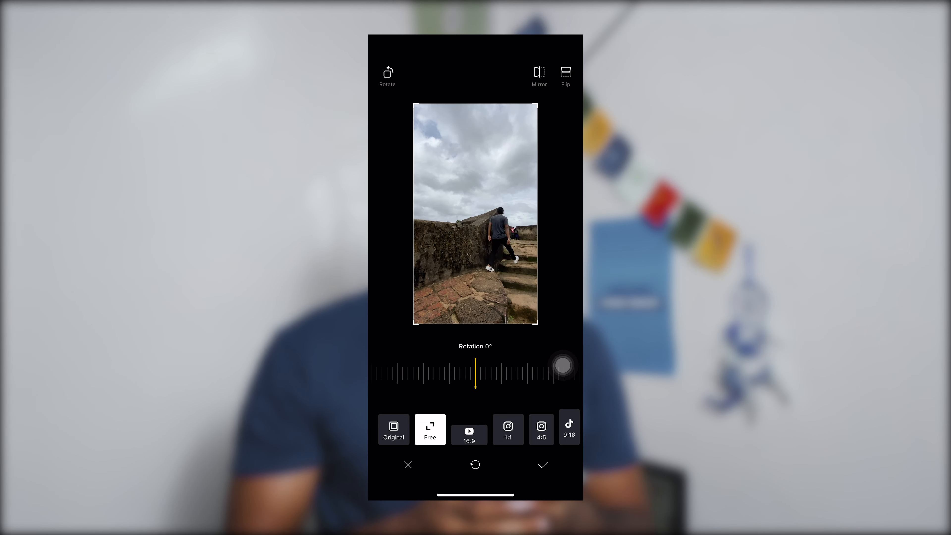
- Apply the free crop making the wall-climbing clip a wide strip at the top
click(469, 435)
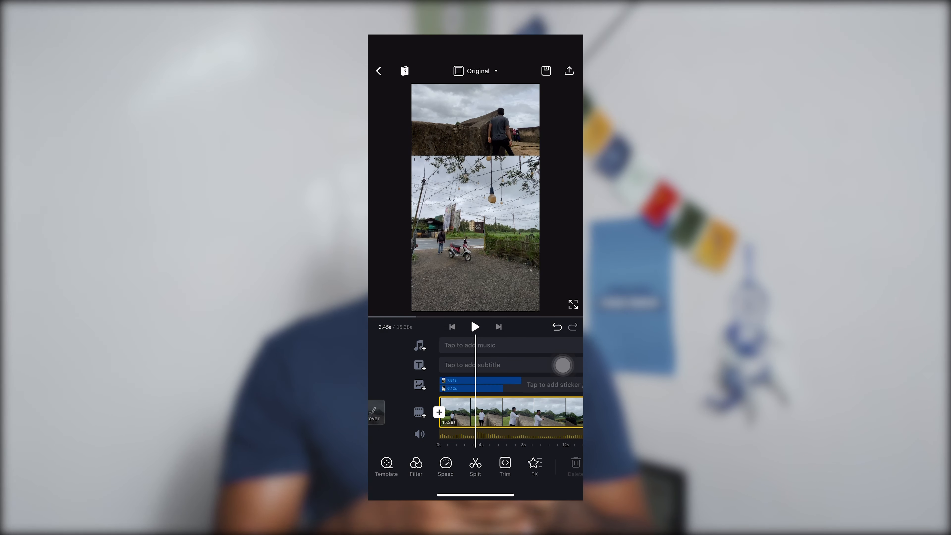
- Select the hanging-lights overlay and crop it into a strip for the middle of the frame
click(471, 388)
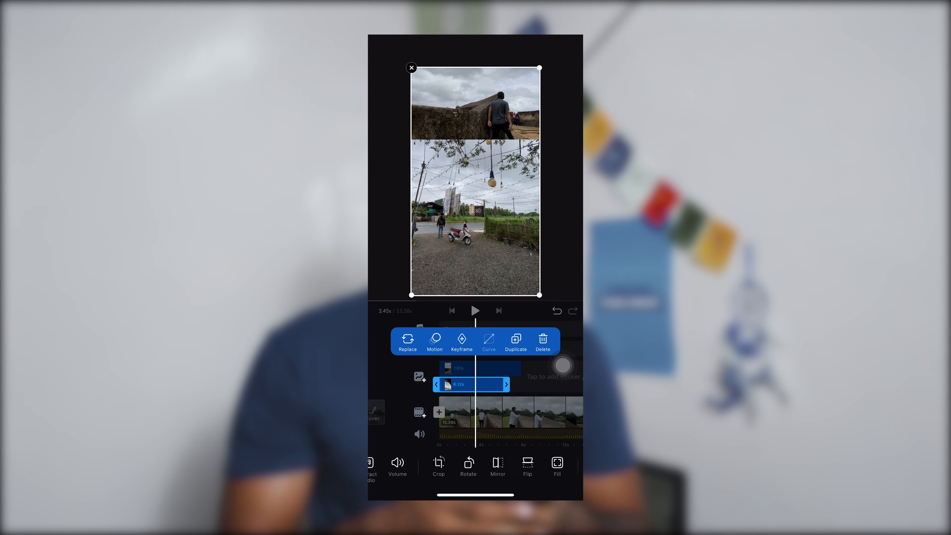
click(439, 465)
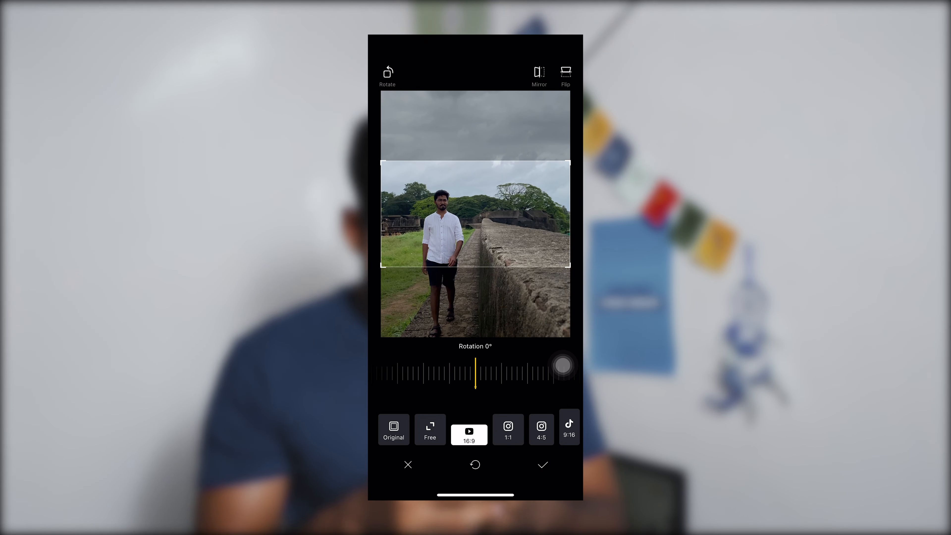
- Apply the 16:9 crop to the main clip of the man standing by the wall for the bottom strip
click(543, 464)
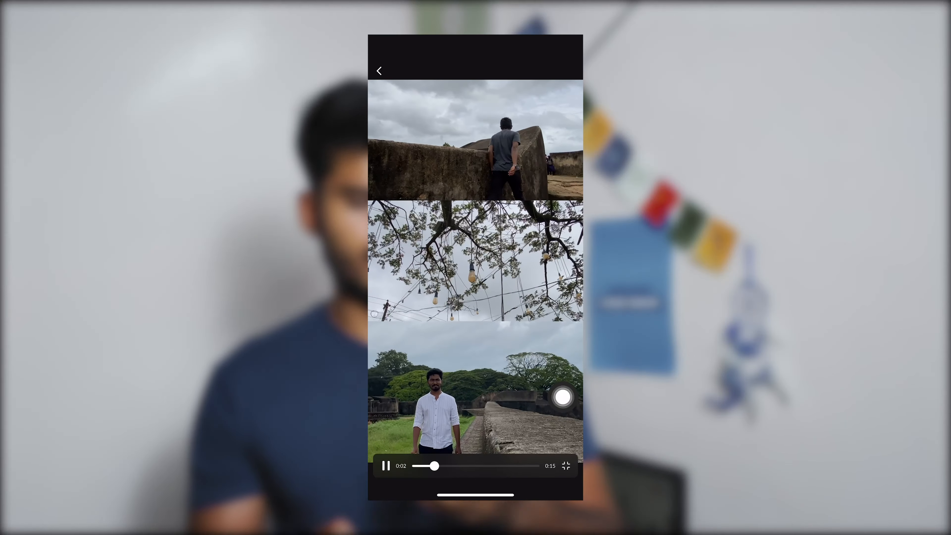
- Play the three-strip stacked collage full screen to review it
click(381, 70)
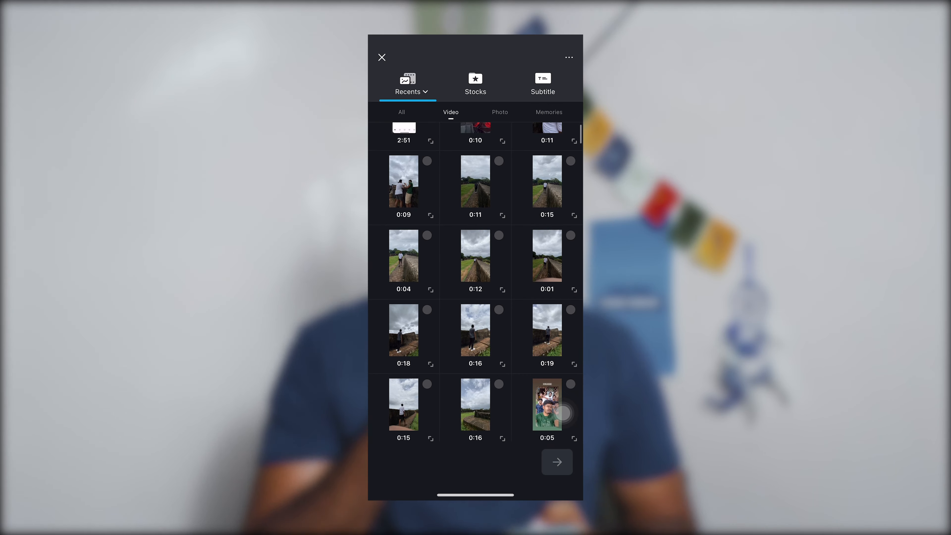
- Scroll the Video list to find the clip of the man walking along the stone wall
scroll(down, 3)
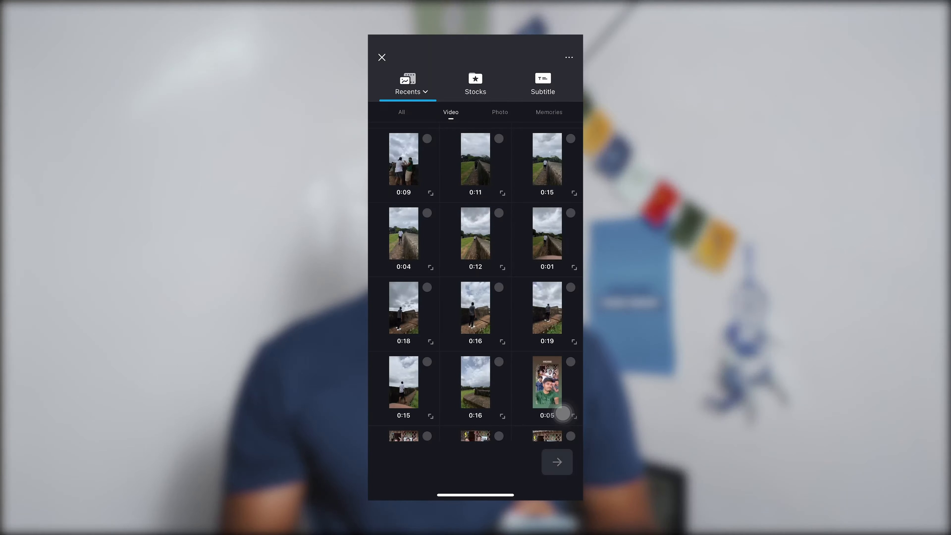
scroll(down, 3)
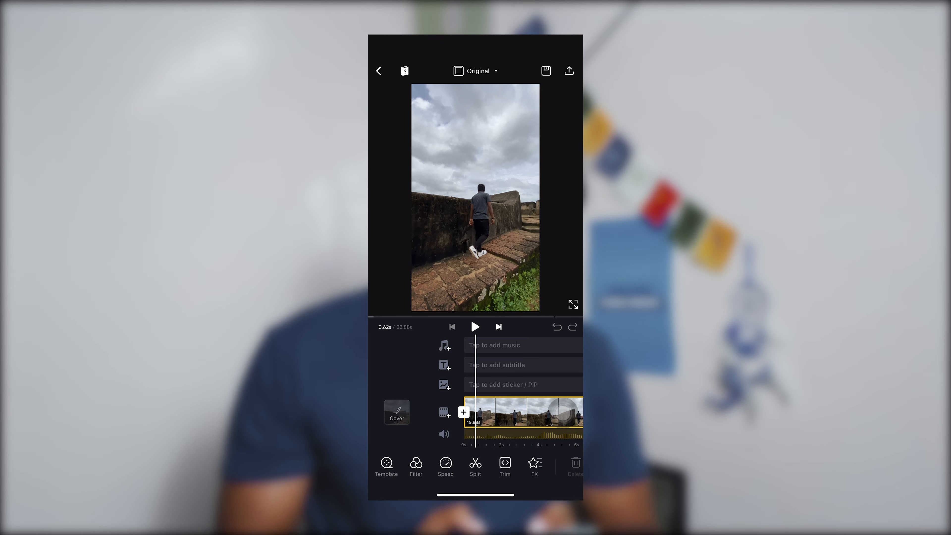
- Add the colourful bus clip as a Video PiP layer and select the new overlay
click(463, 412)
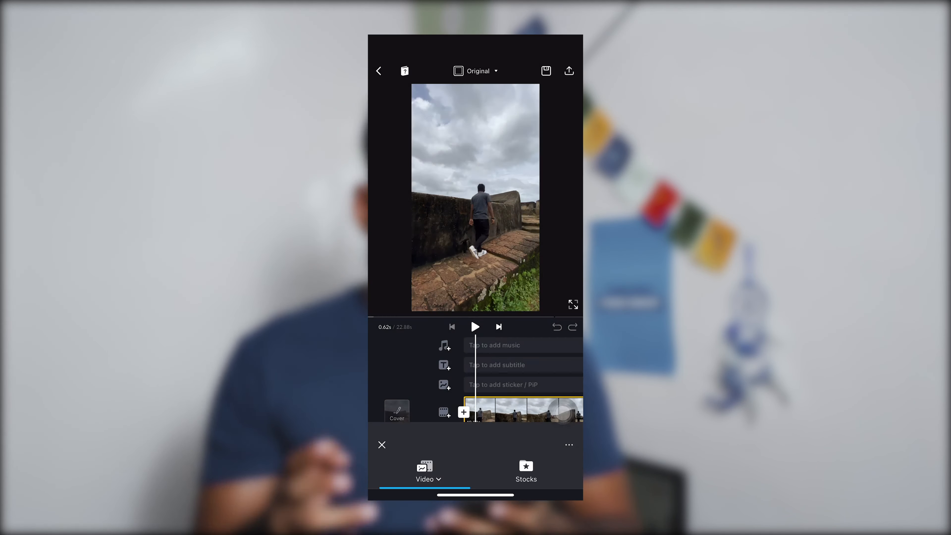
click(464, 412)
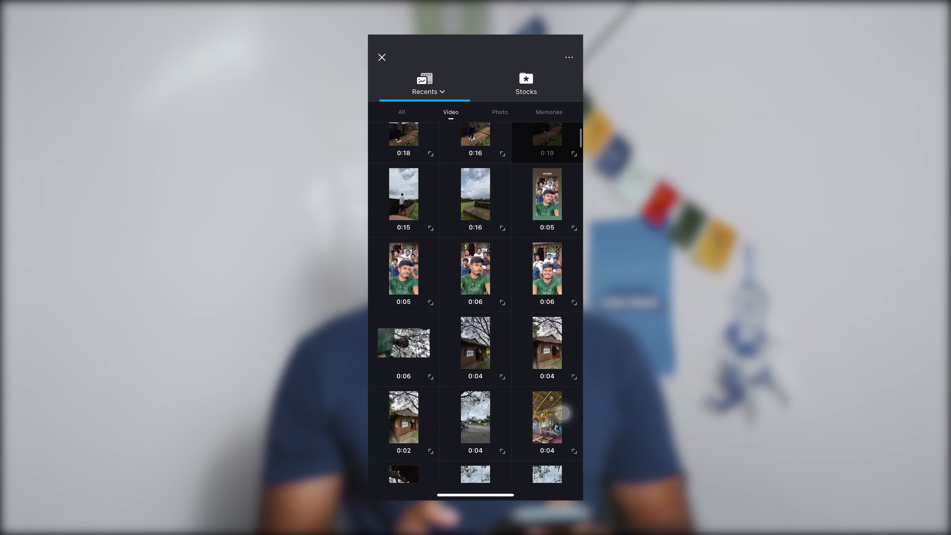
scroll(down, 3)
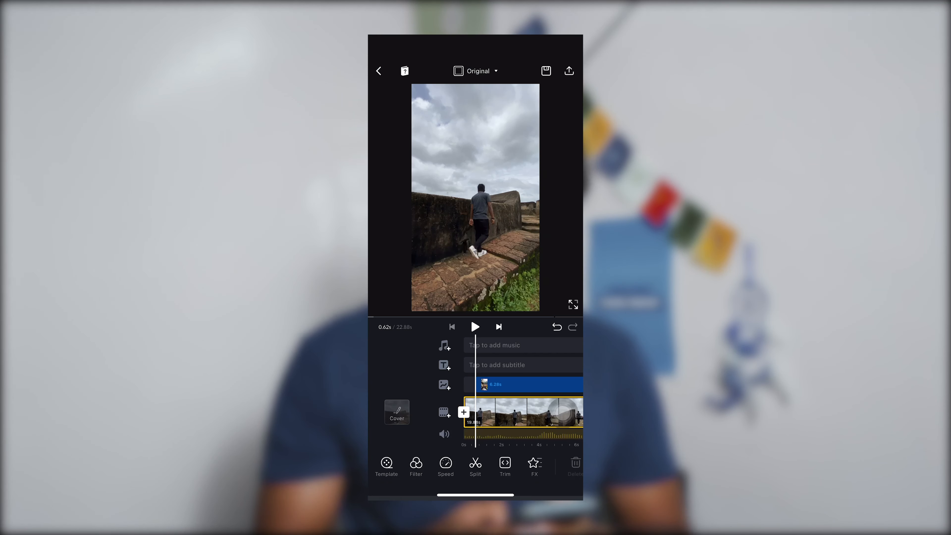
click(505, 384)
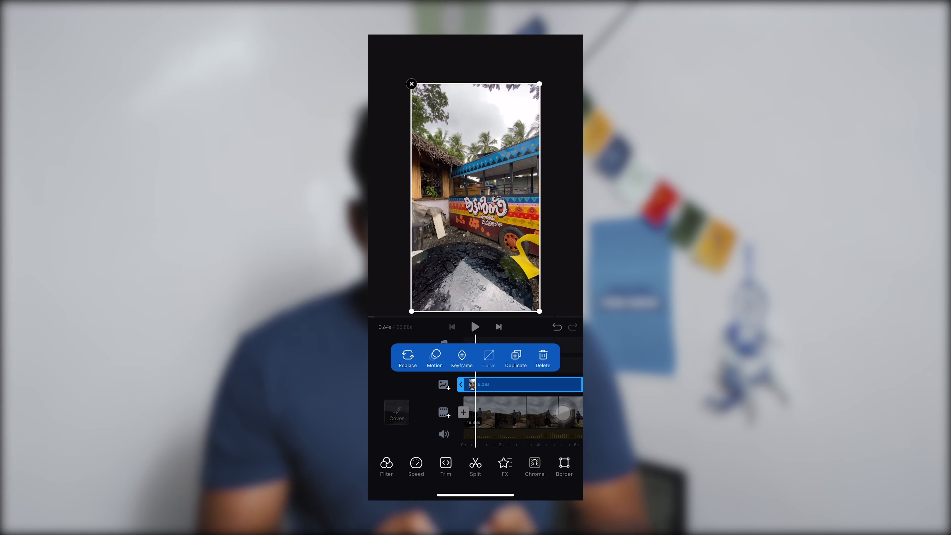